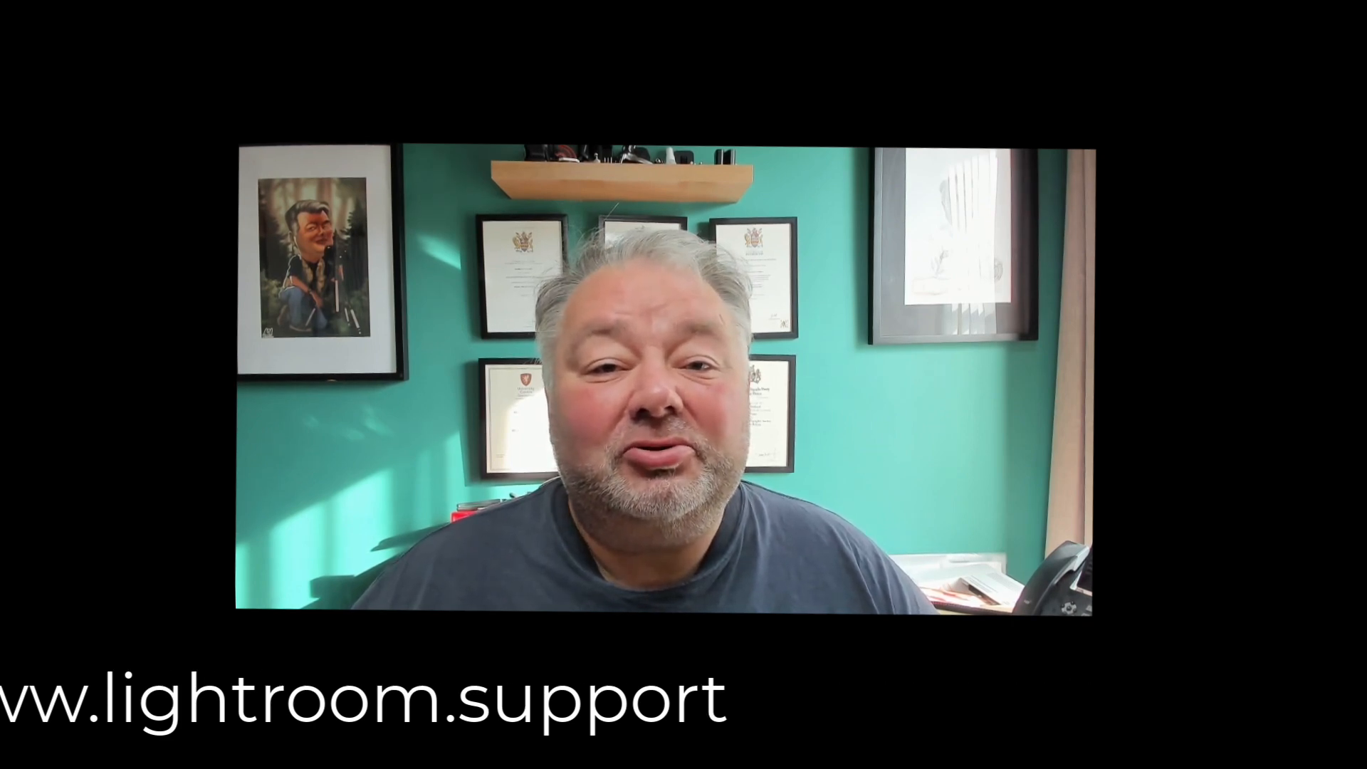
# In Catalog Settings General, choose backup frequency 'When Lightroom next exits'.
pyautogui.click(682, 729)
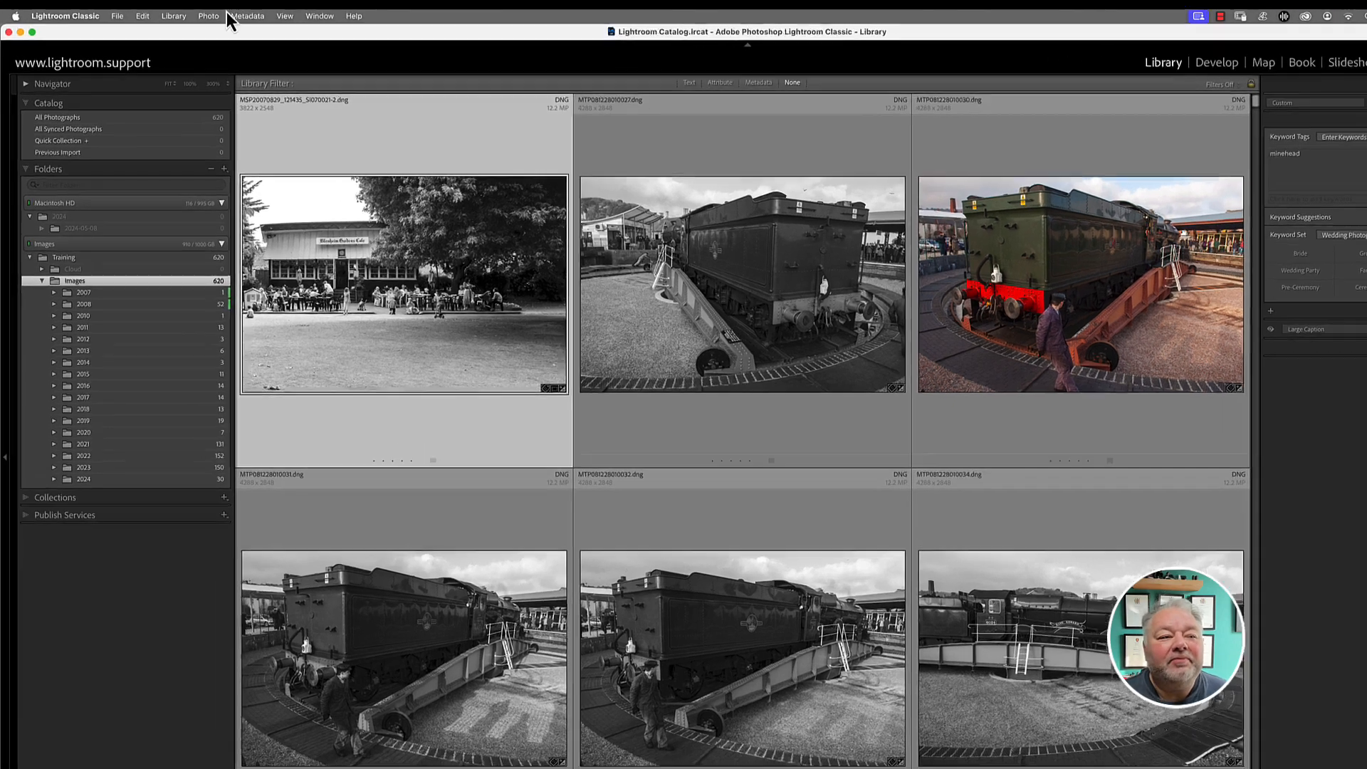
pyautogui.click(65, 15)
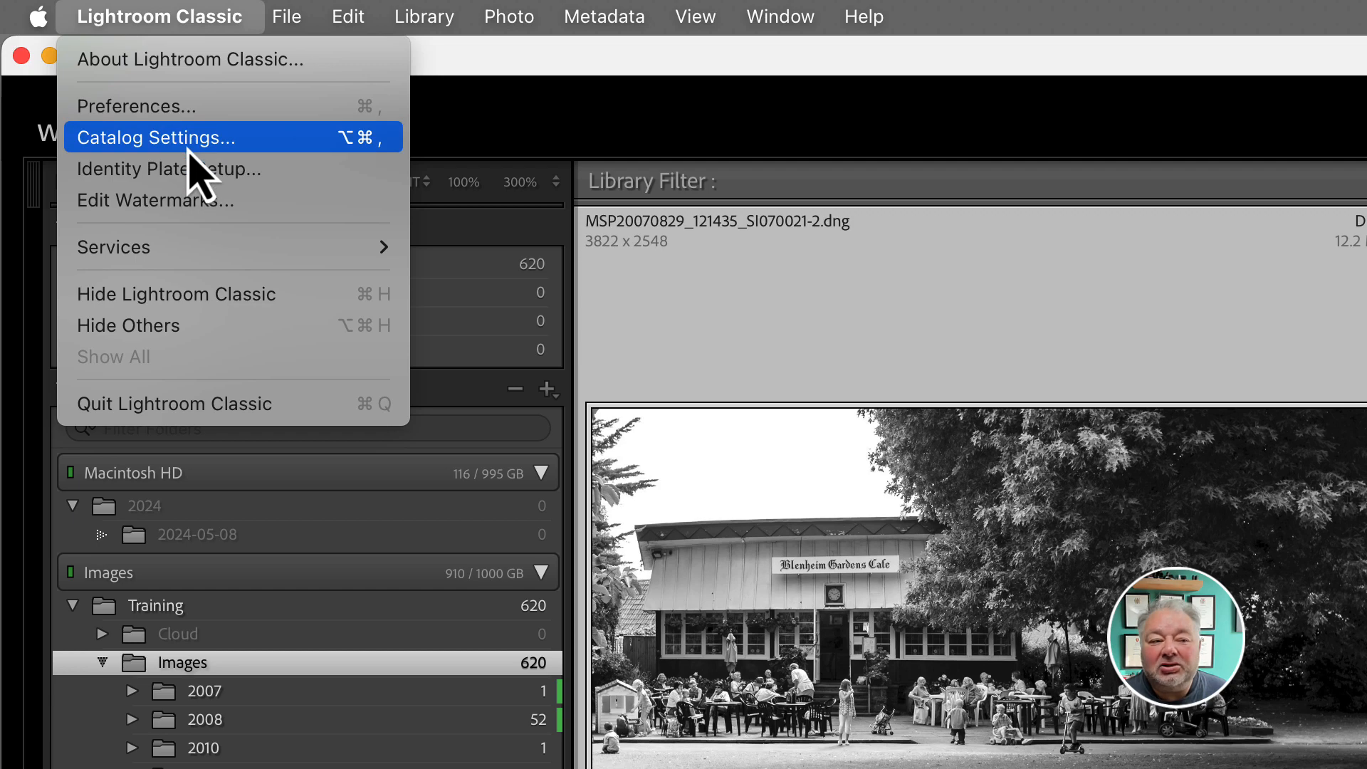
pyautogui.click(155, 136)
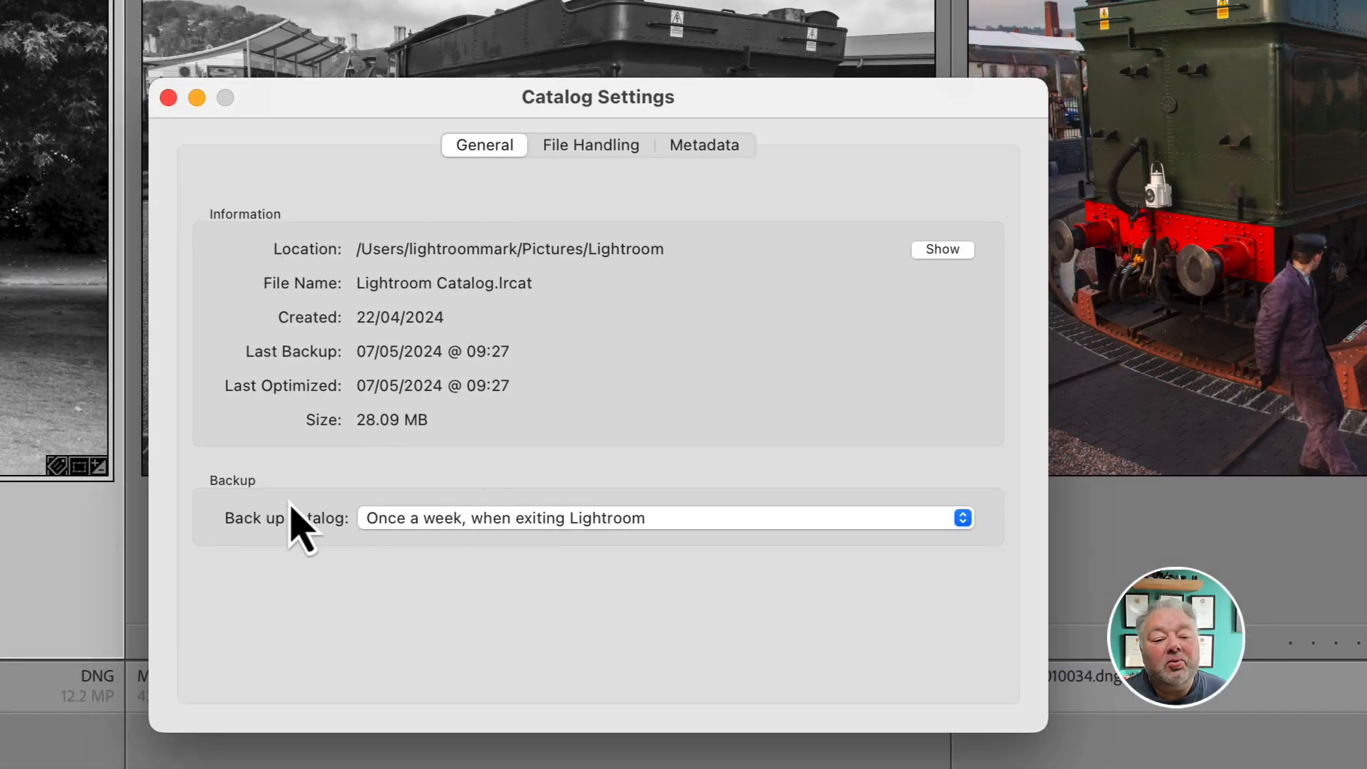
pyautogui.click(663, 517)
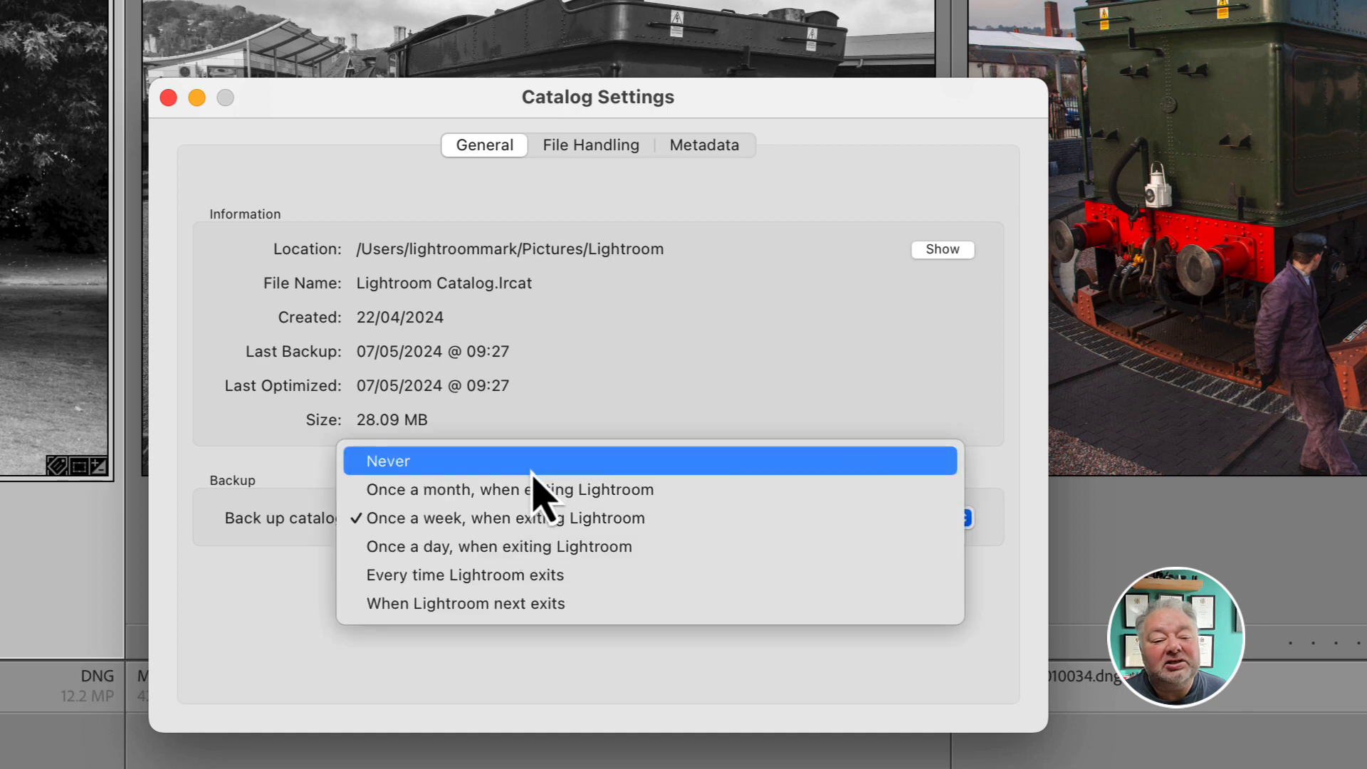
pyautogui.moveTo(532, 547)
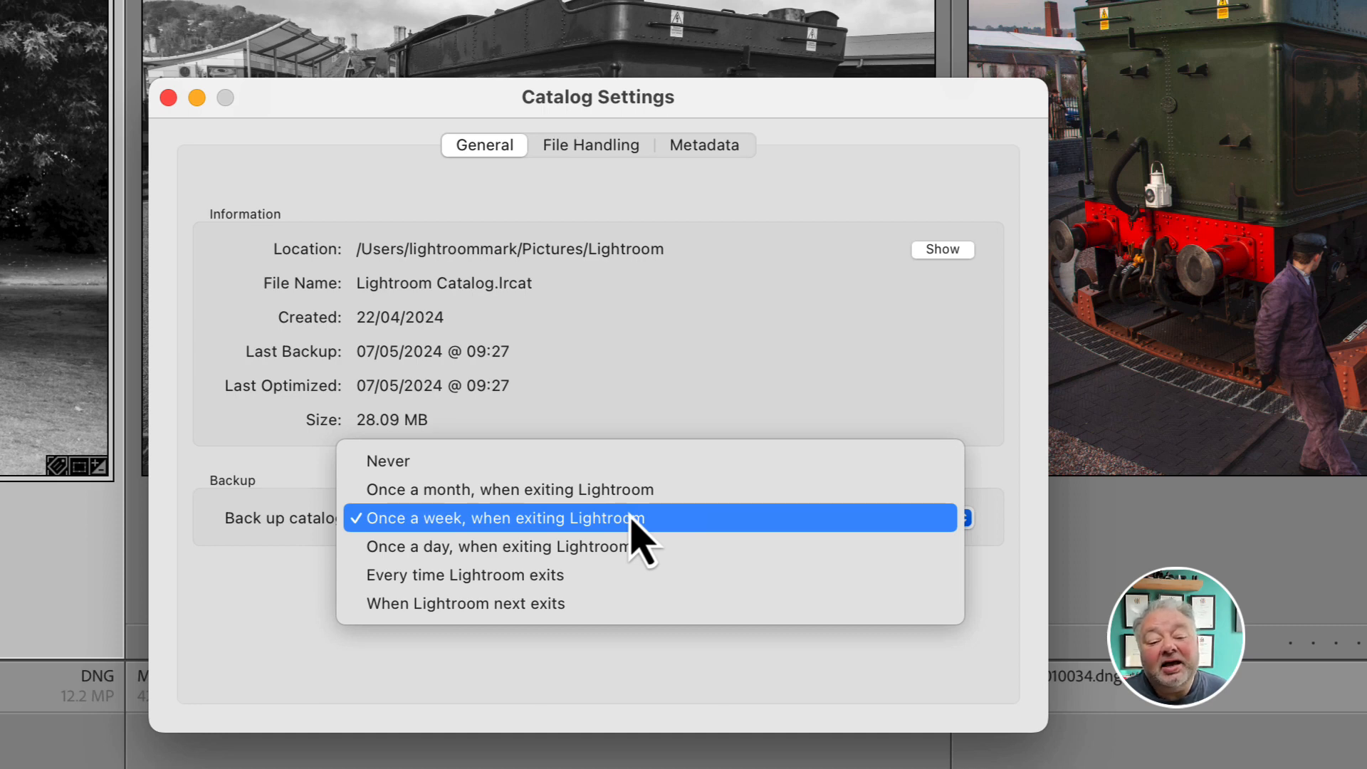
pyautogui.moveTo(649, 574)
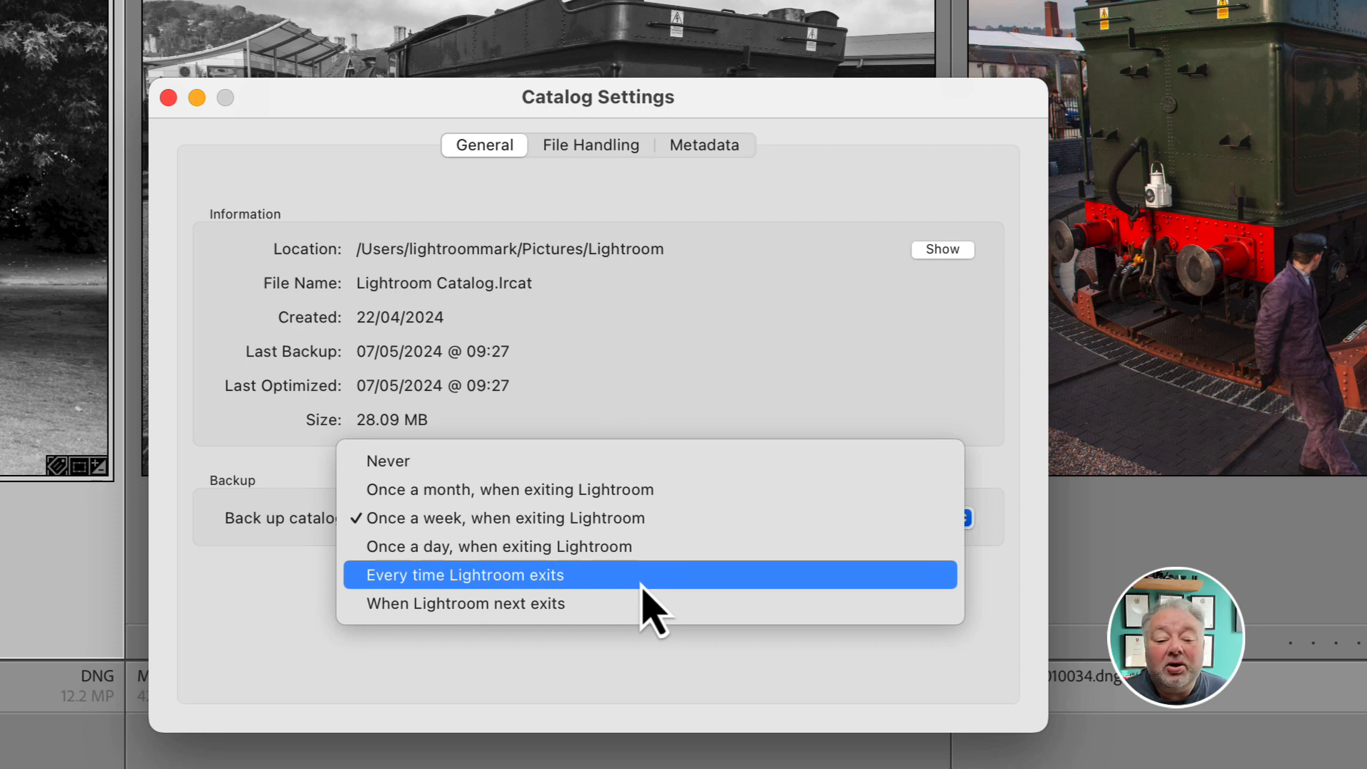
pyautogui.moveTo(497, 610)
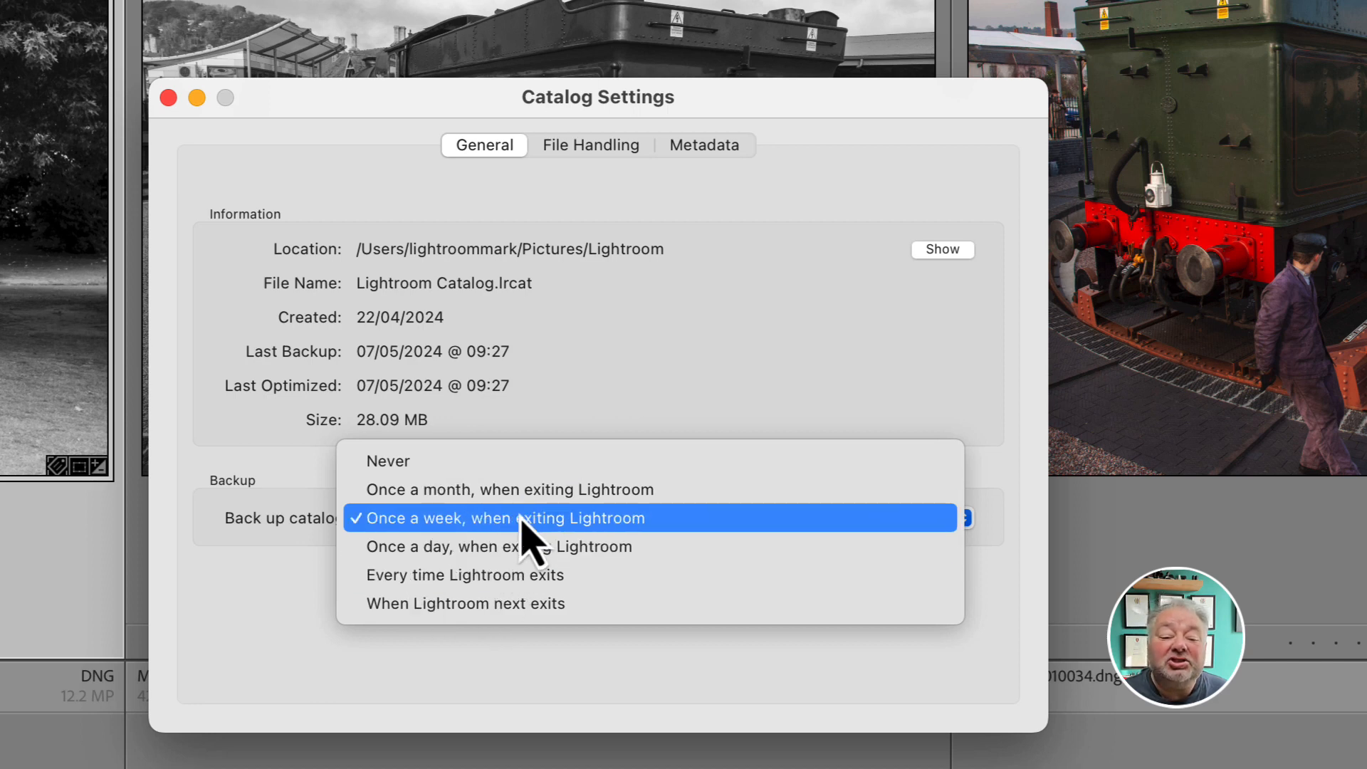
pyautogui.moveTo(545, 536)
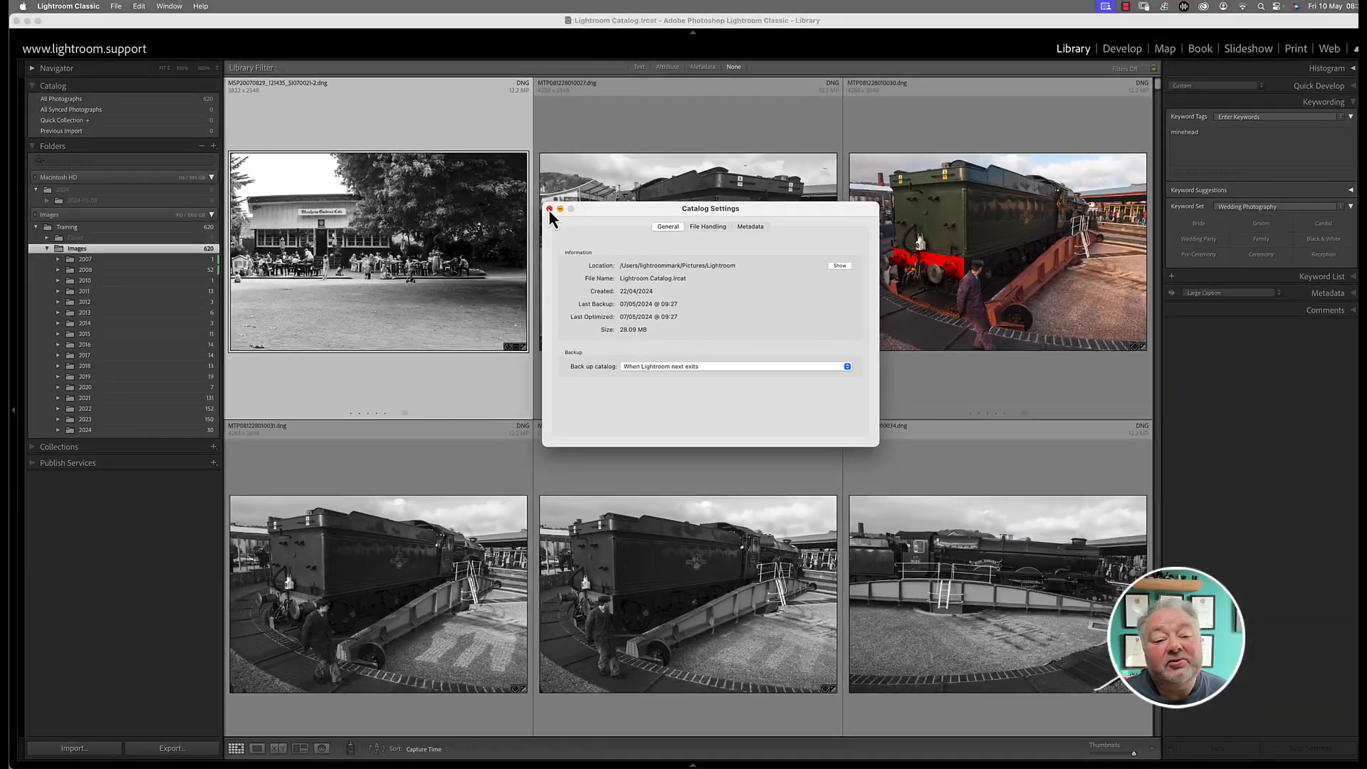
# Close Catalog Settings and quit Lightroom to bring up the Back Up Catalog prompt.
pyautogui.click(549, 209)
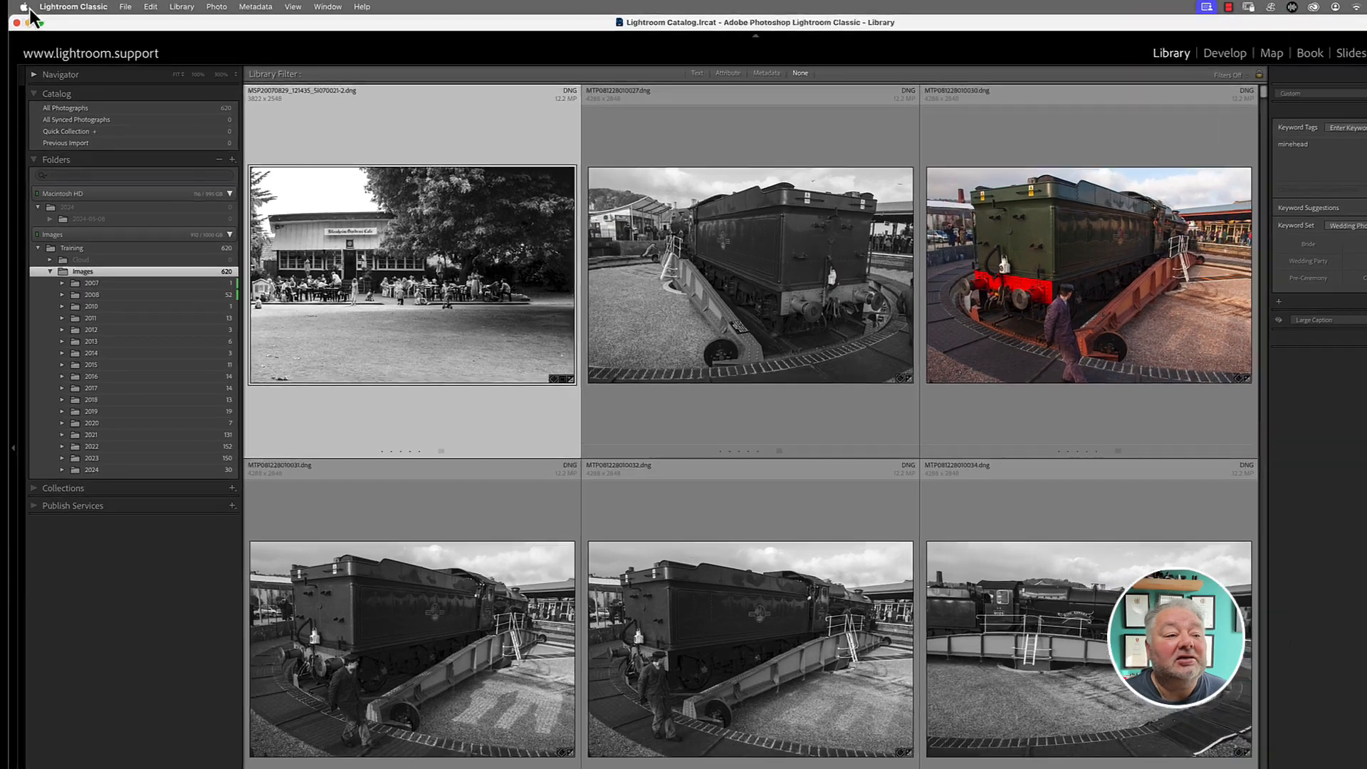
pyautogui.click(73, 7)
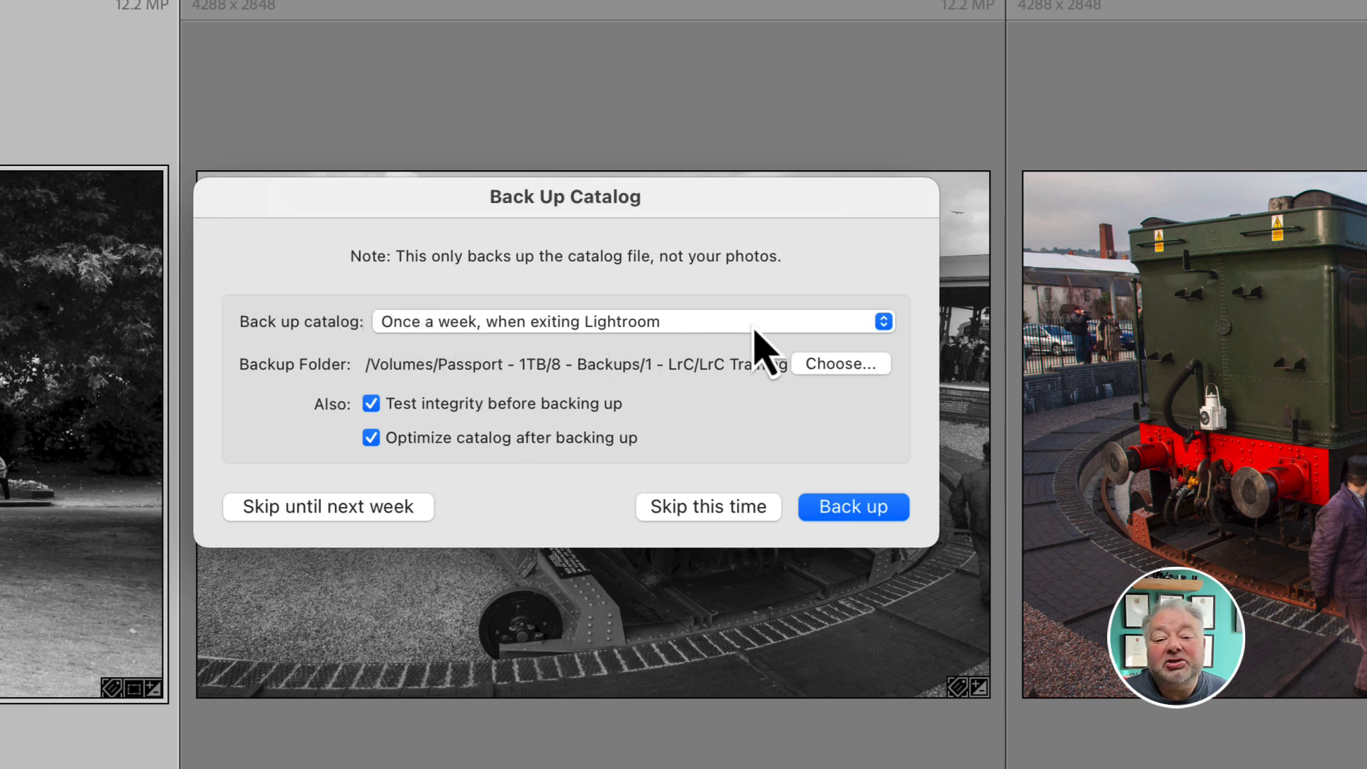
pyautogui.moveTo(793, 338)
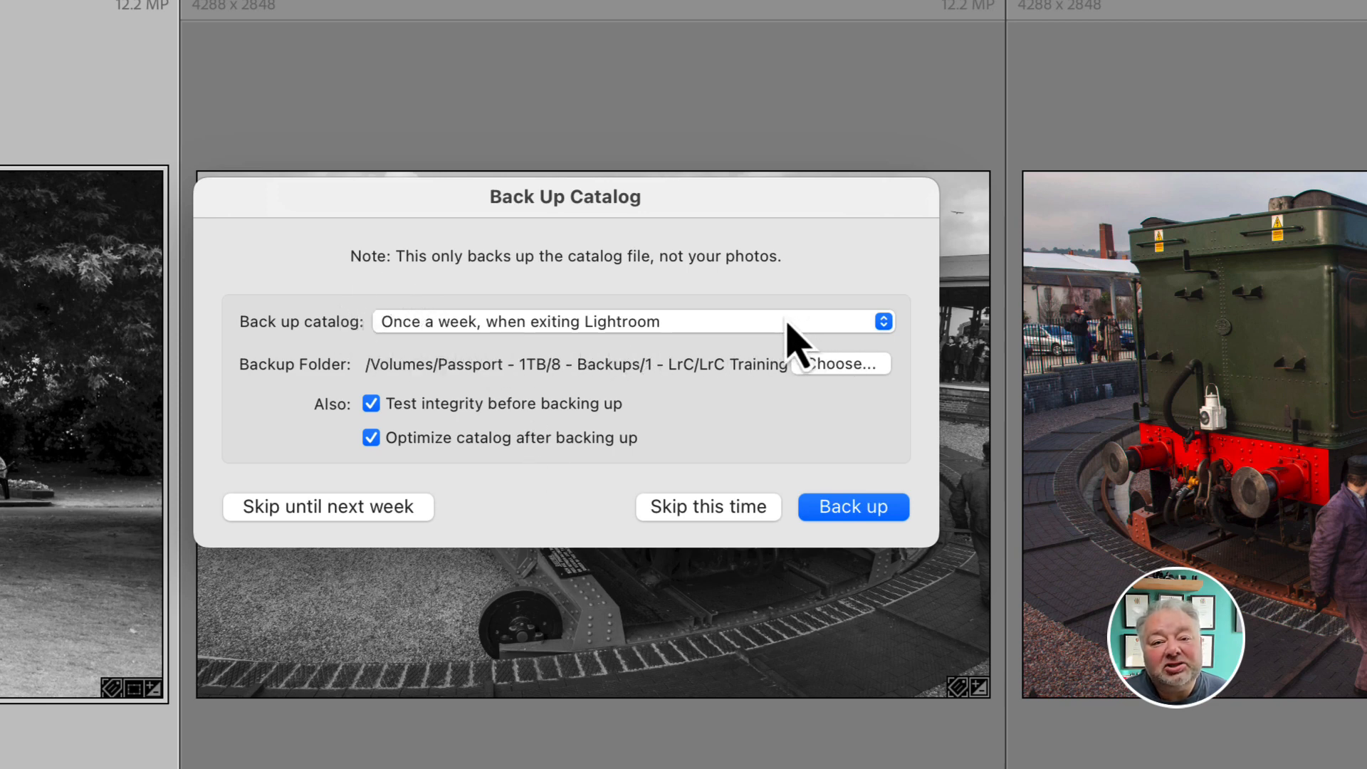
pyautogui.moveTo(501, 349)
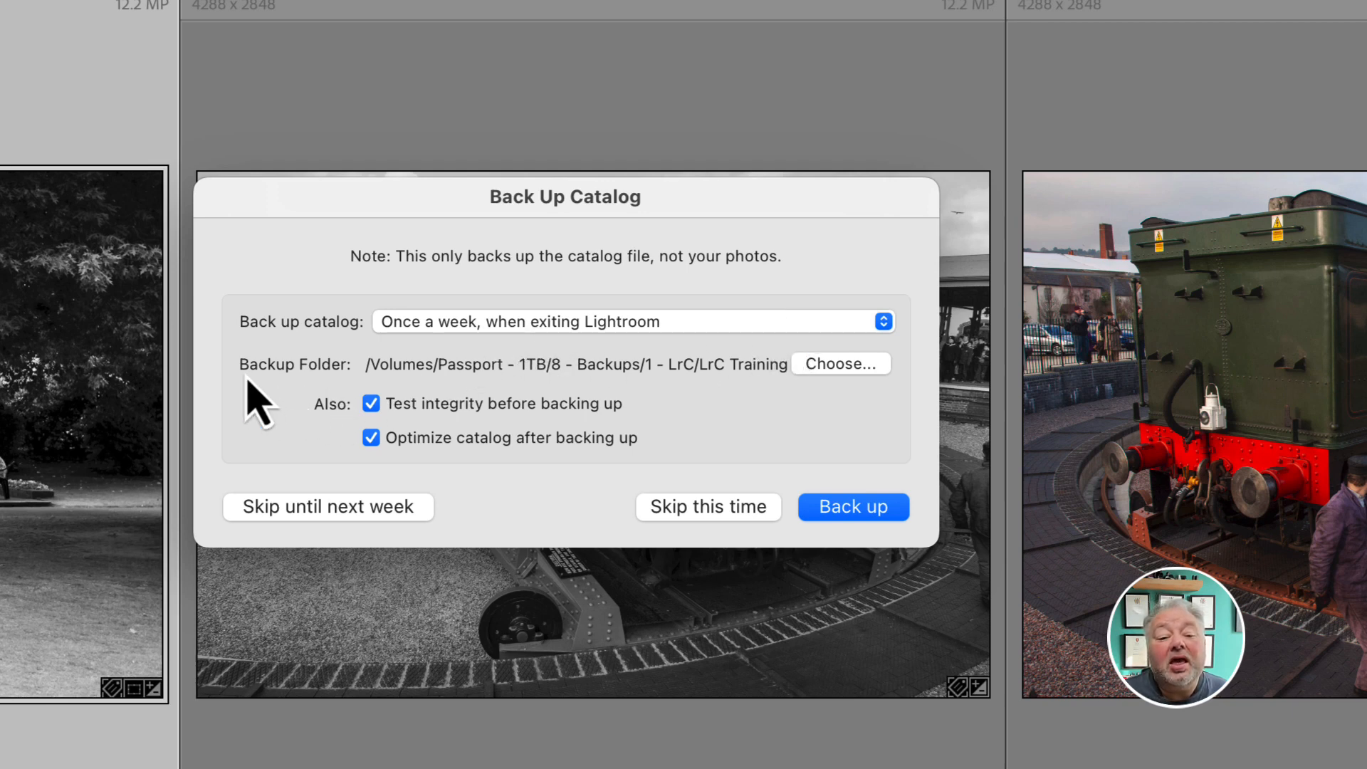
pyautogui.moveTo(922, 390)
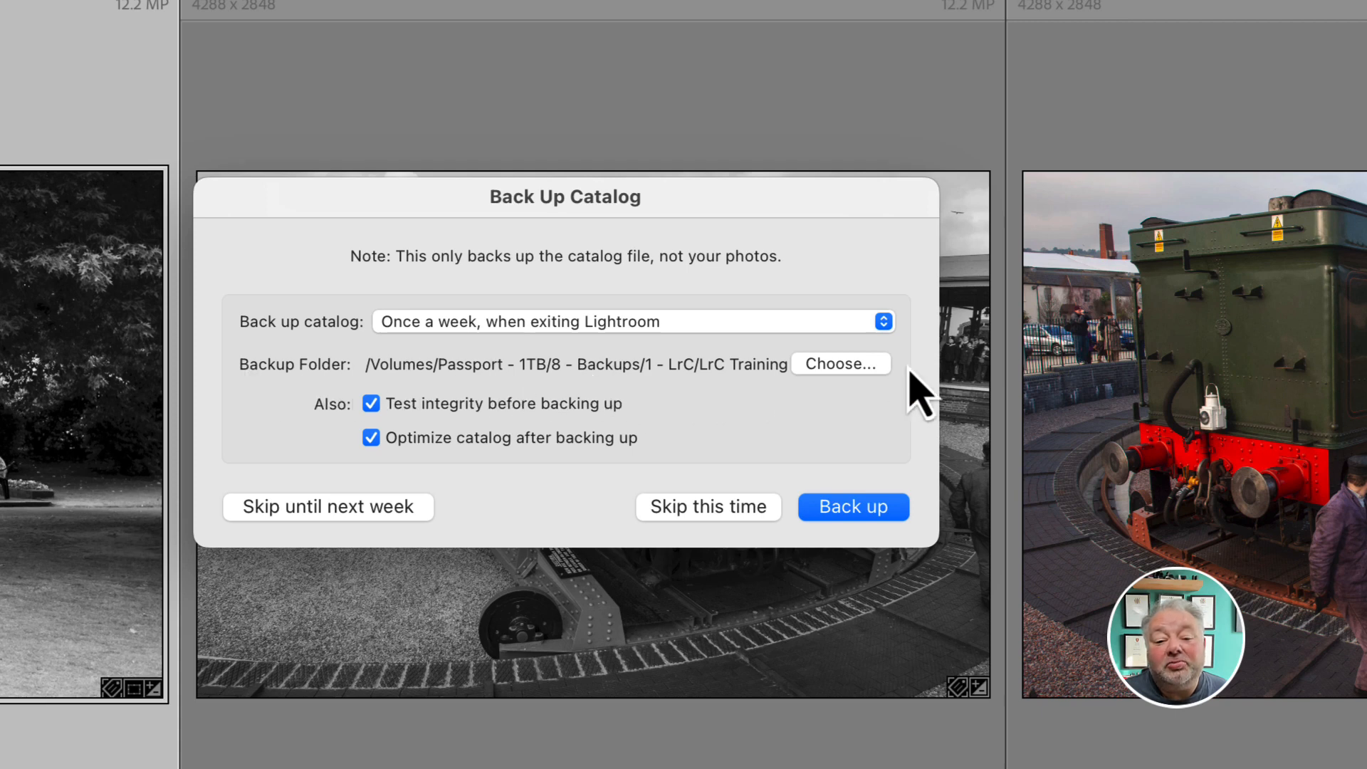
pyautogui.moveTo(839, 364)
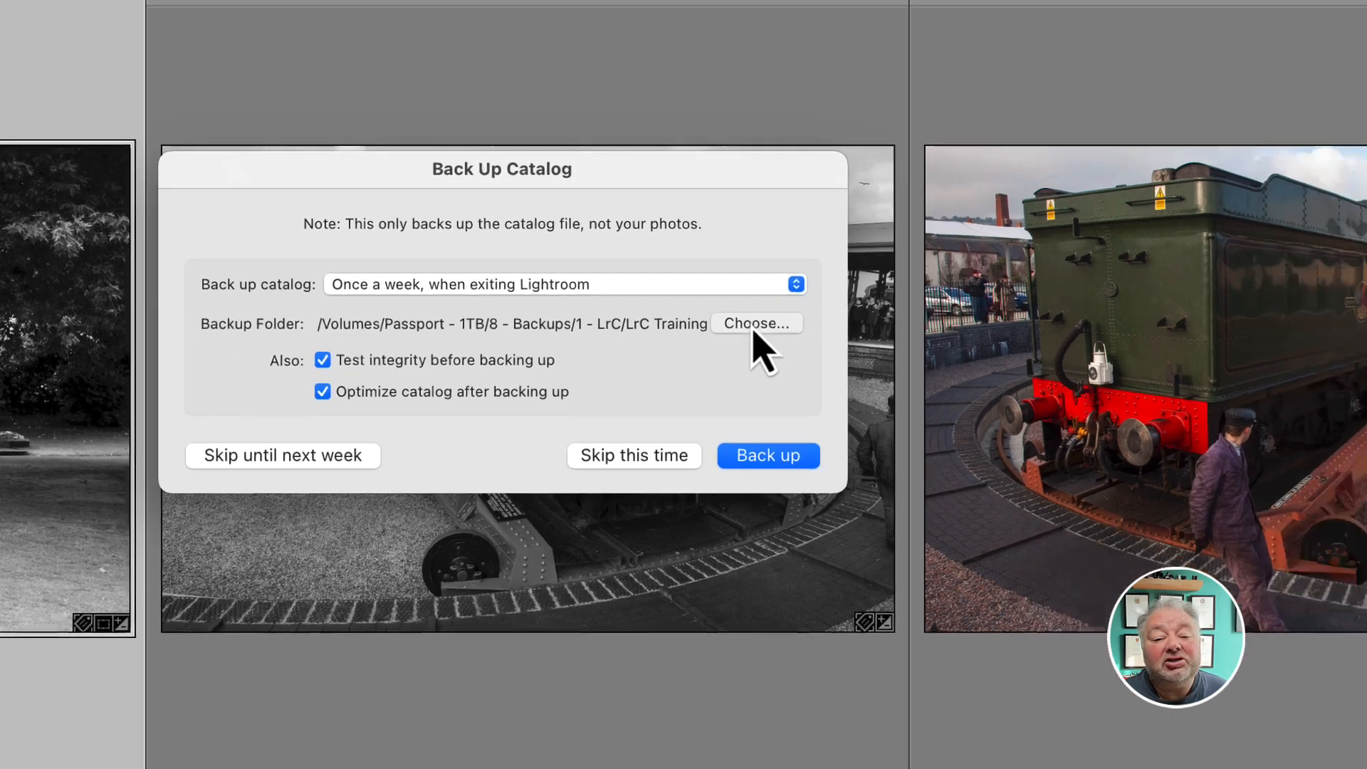
# Run the backup with Test integrity and Optimize catalog enabled, to the Passport backup folder.
pyautogui.click(754, 322)
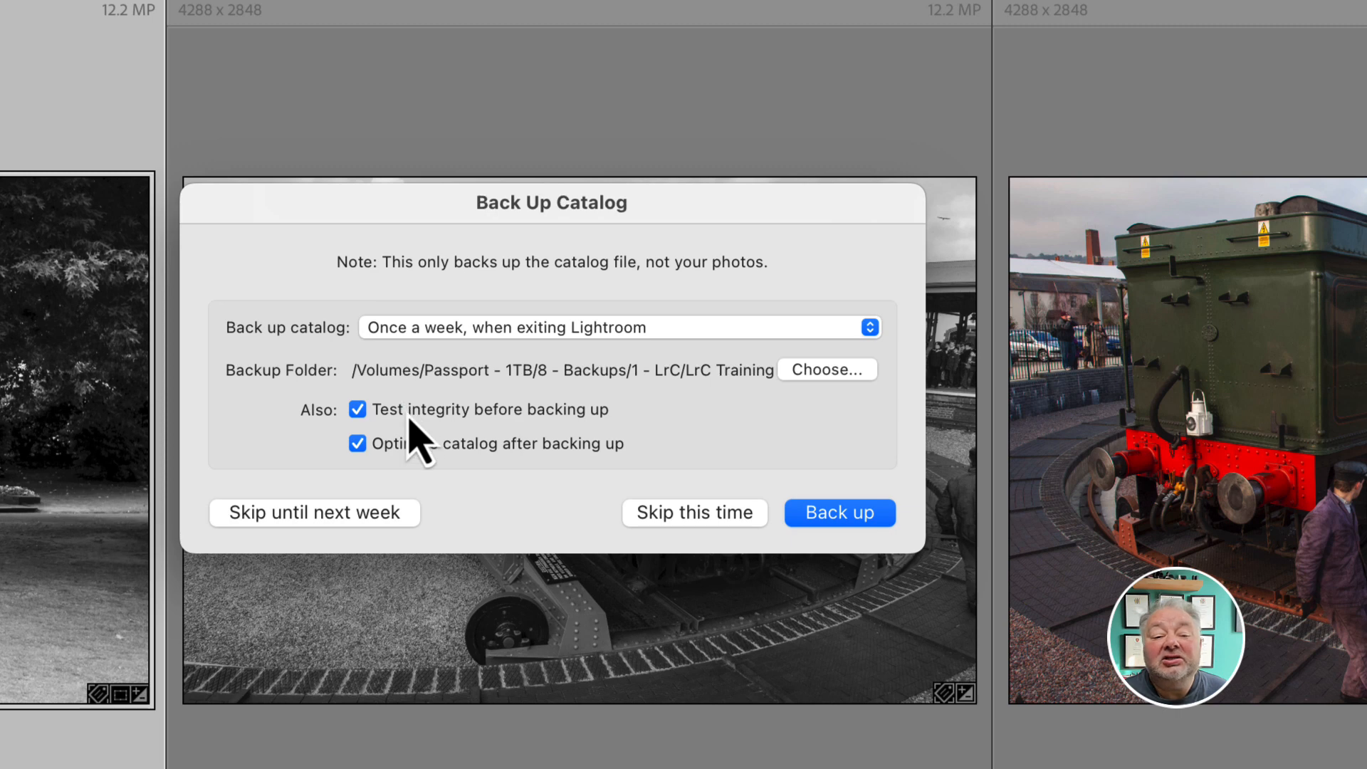
pyautogui.moveTo(431, 458)
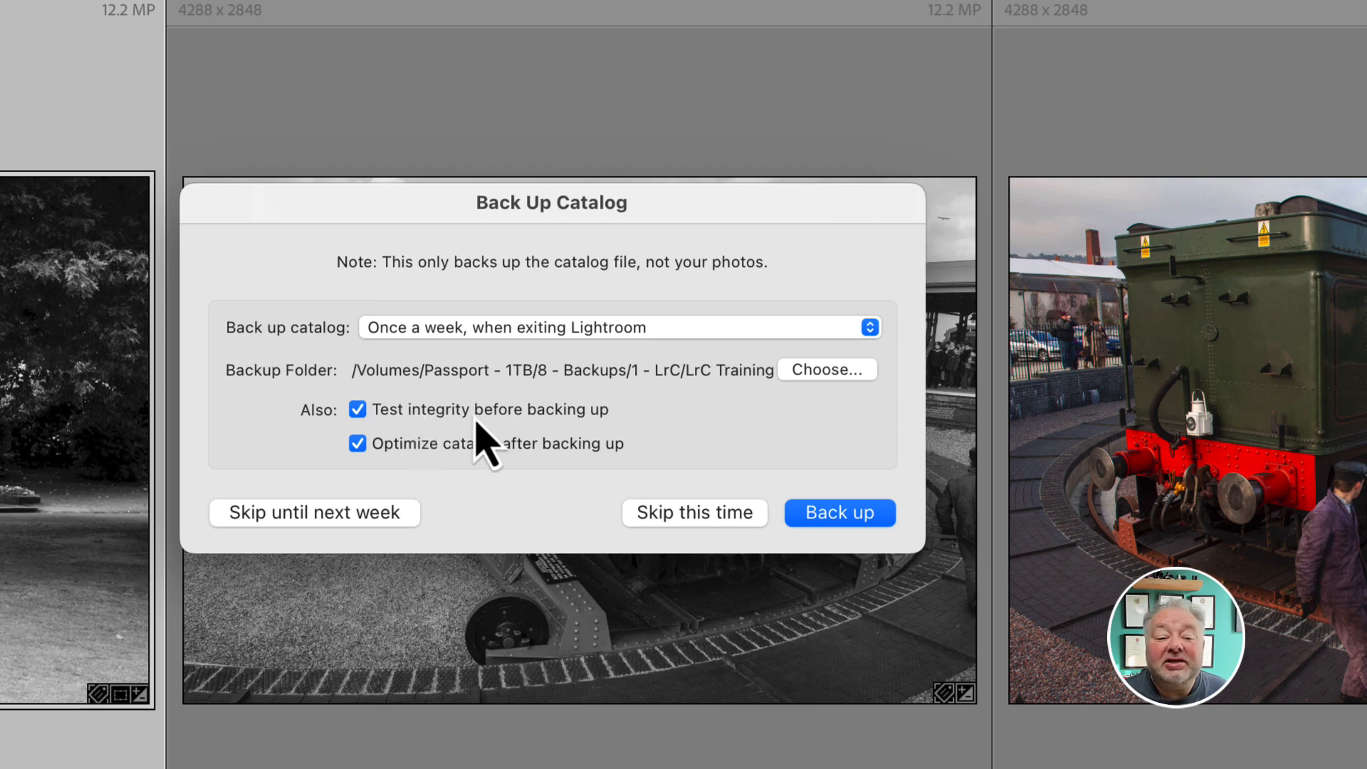
pyautogui.moveTo(510, 449)
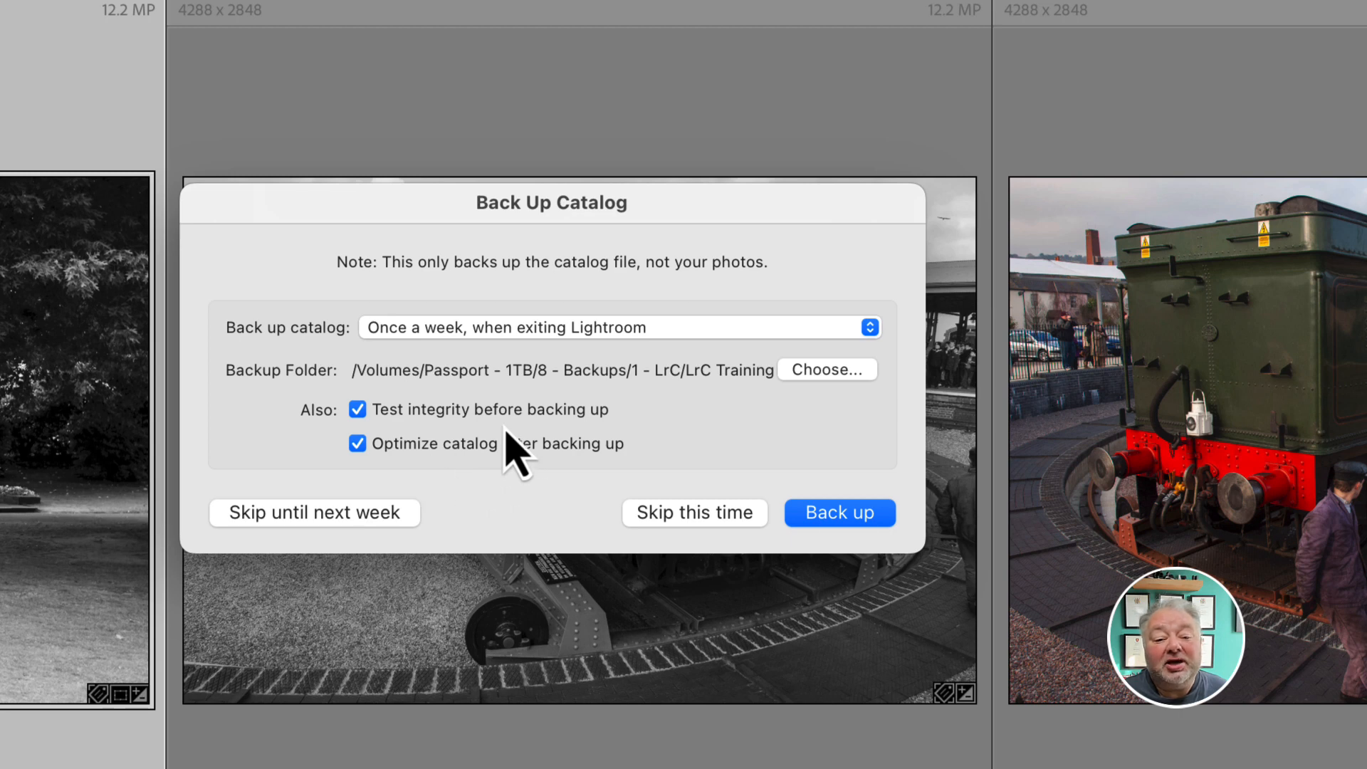
pyautogui.moveTo(500, 435)
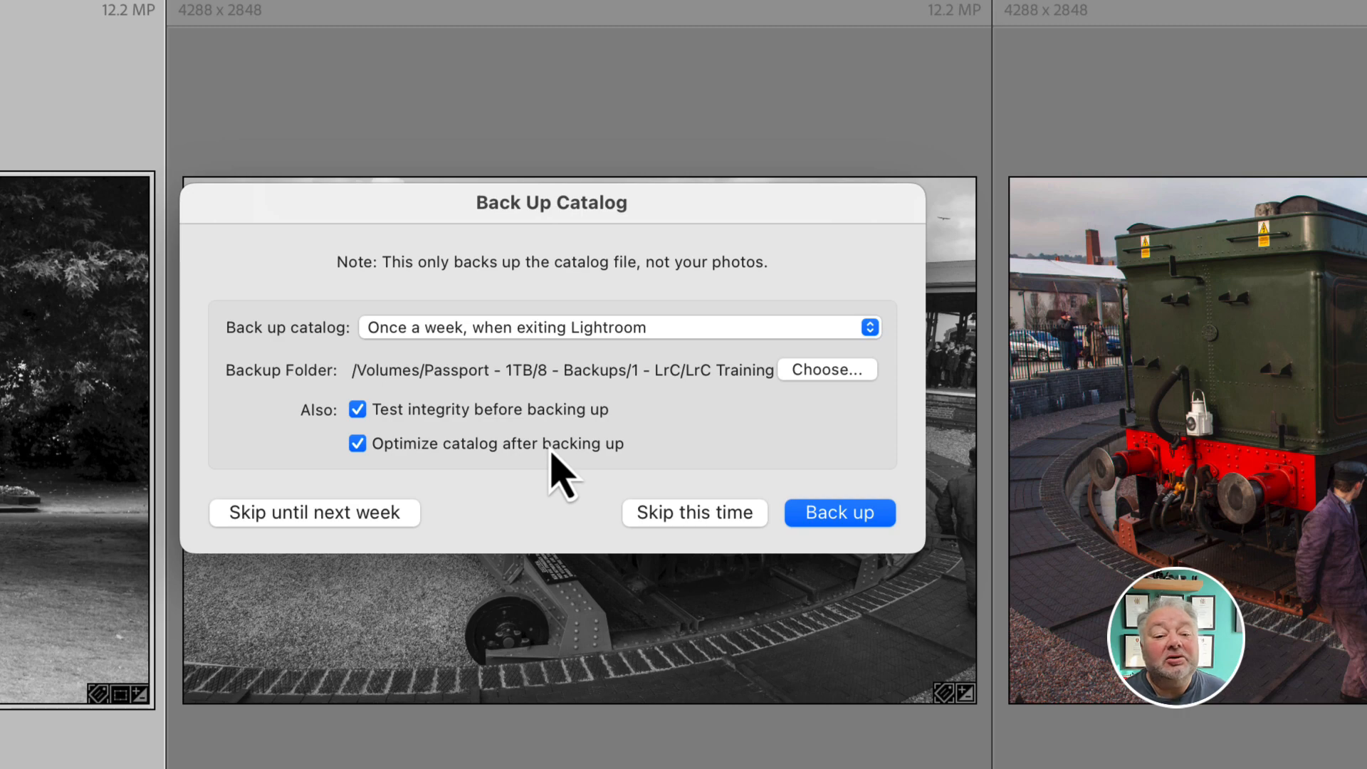
pyautogui.click(838, 512)
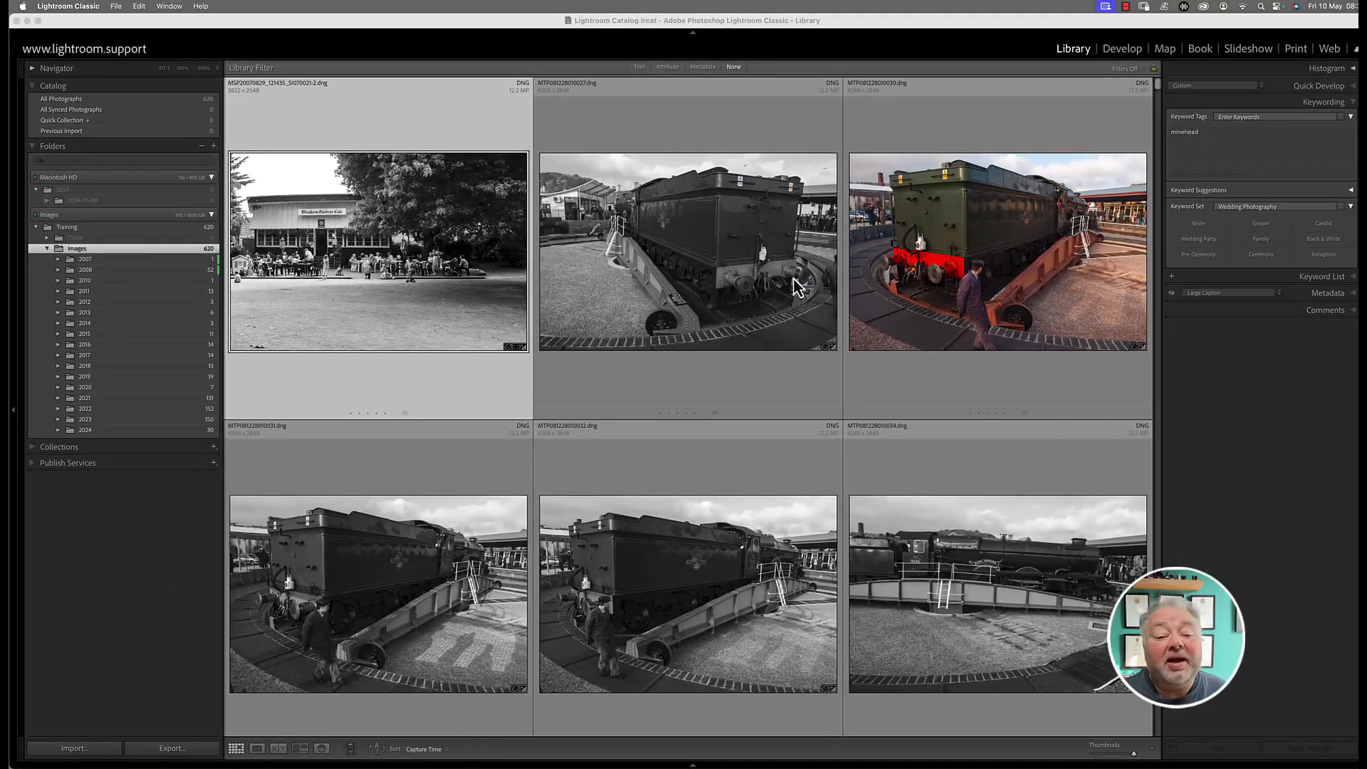